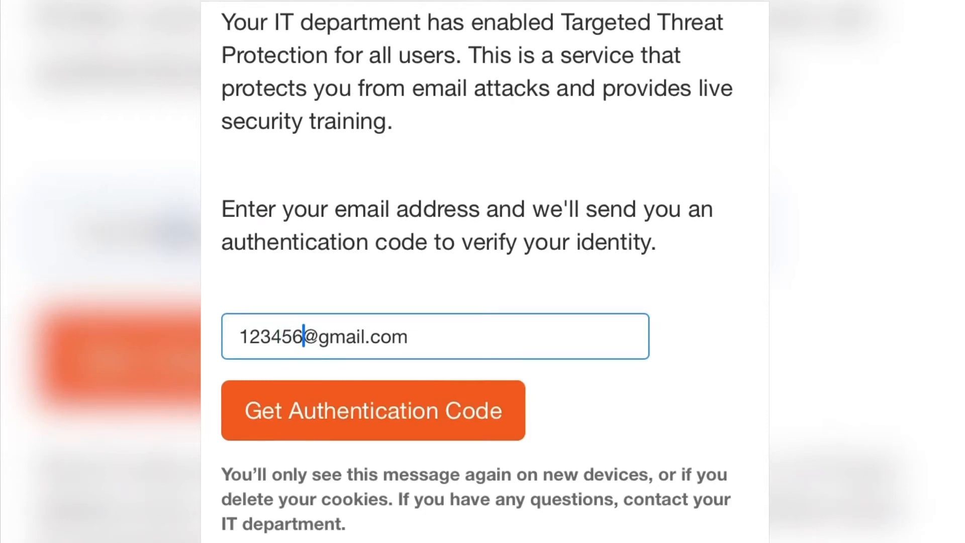
Request an authentication code for the entered student email address
click(373, 409)
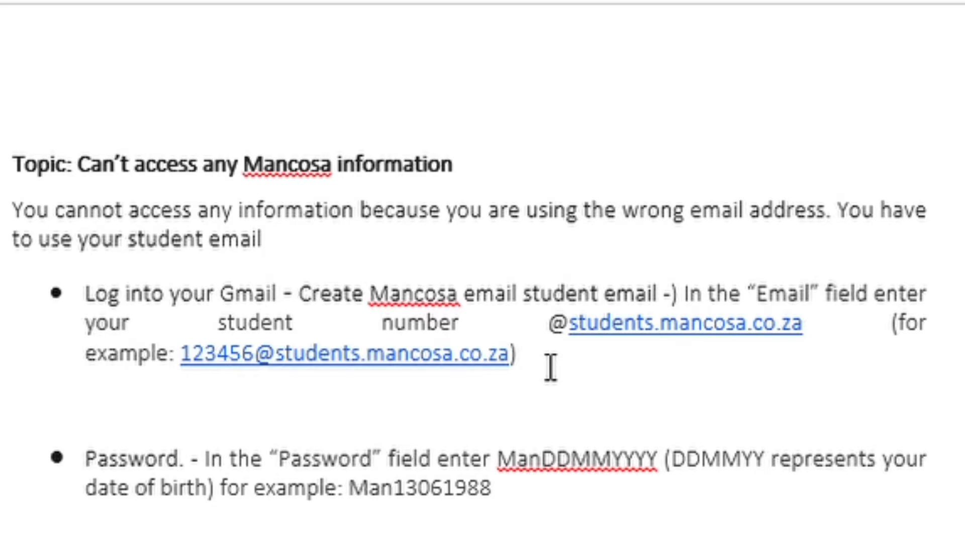
mouse_move(551, 339)
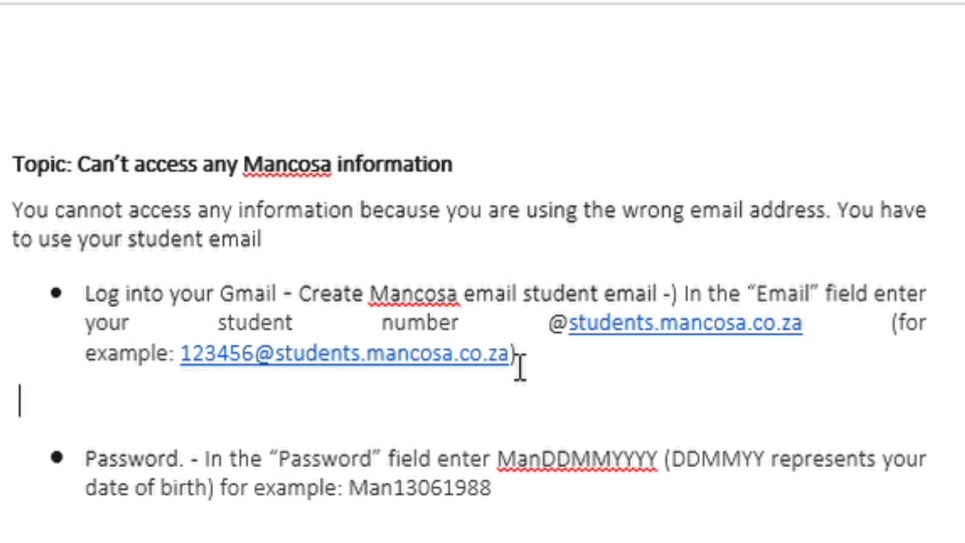
mouse_move(184, 356)
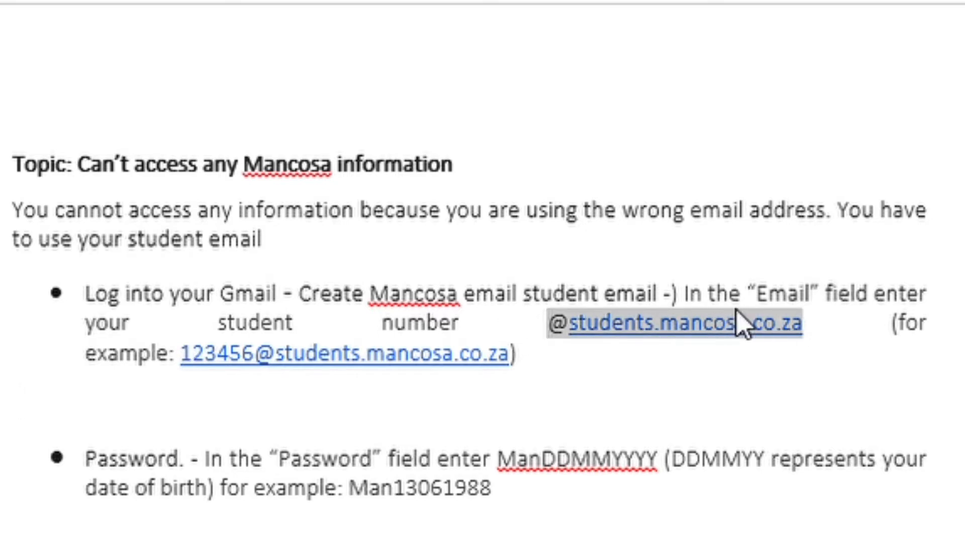
mouse_move(836, 187)
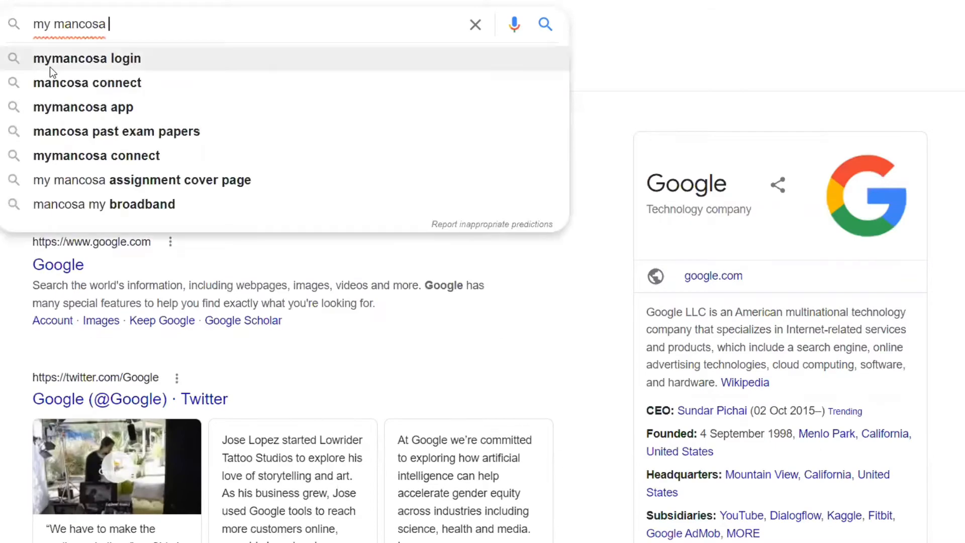
Run the 'mymancosa login' Google search and open the MyMANCOSA result
click(87, 58)
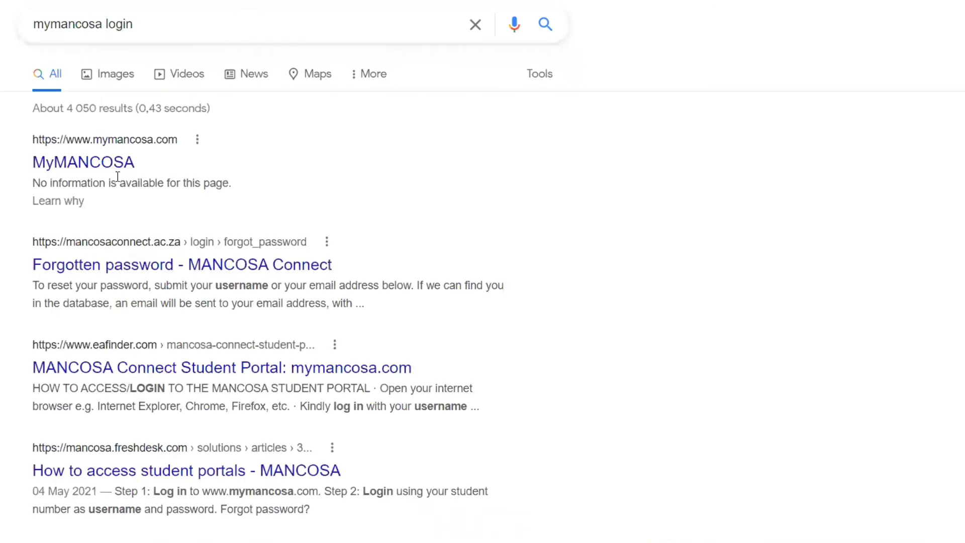
click(82, 162)
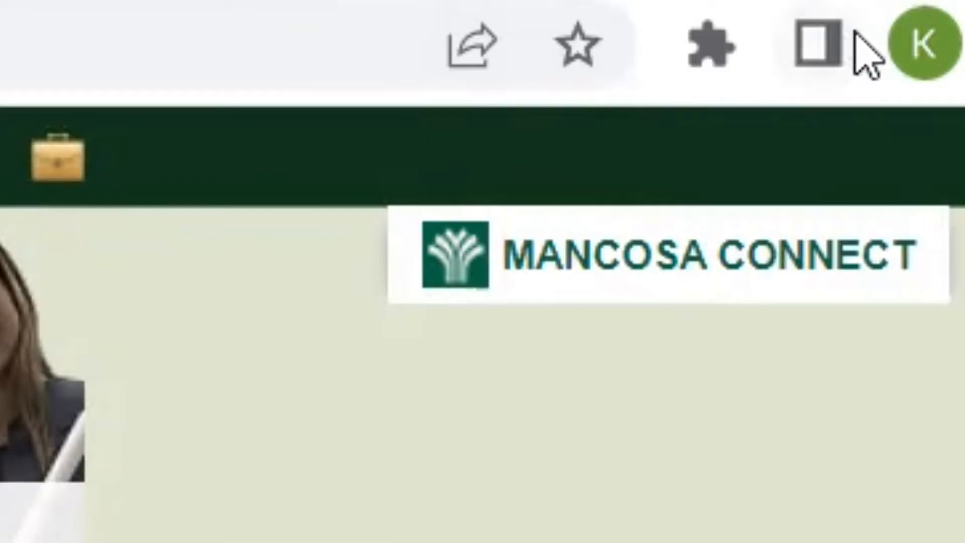
mouse_move(810, 302)
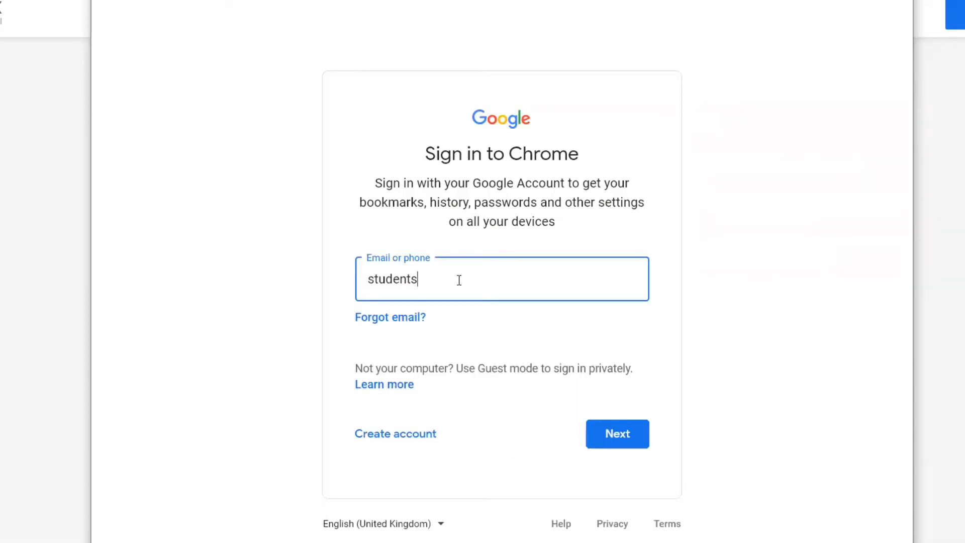
text(@)
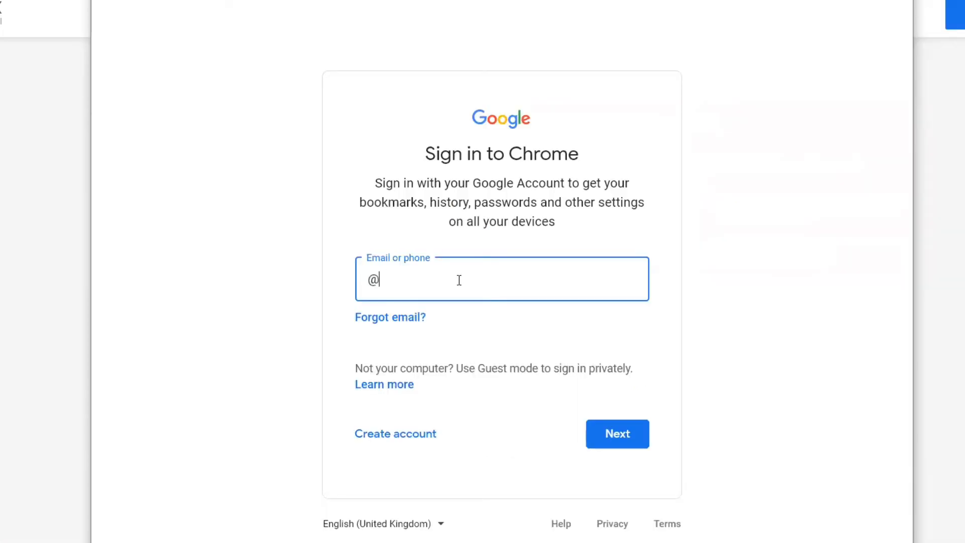
text(students)
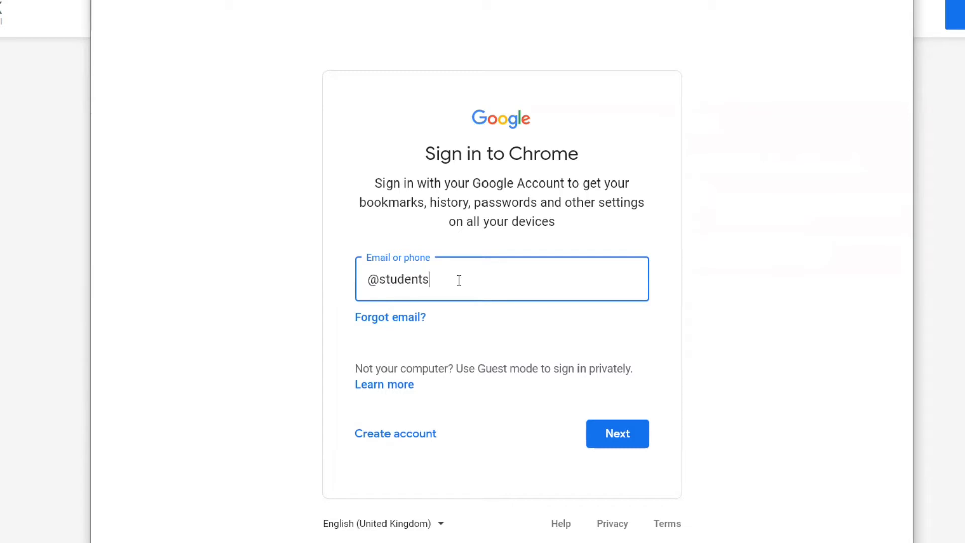
text(.mancos)
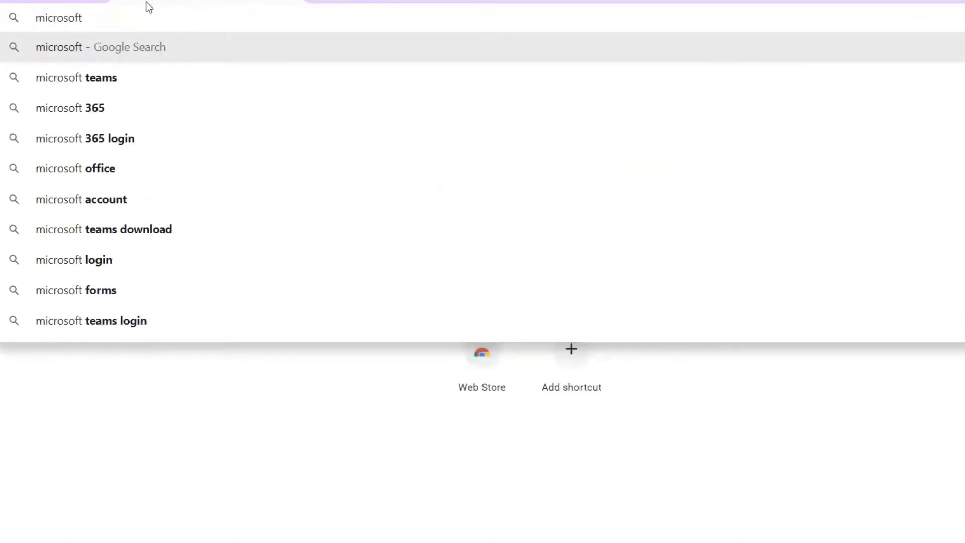
Search 'microsoft account', open its sign-in page, and enter the students.mancosa.co.za email
text(account)
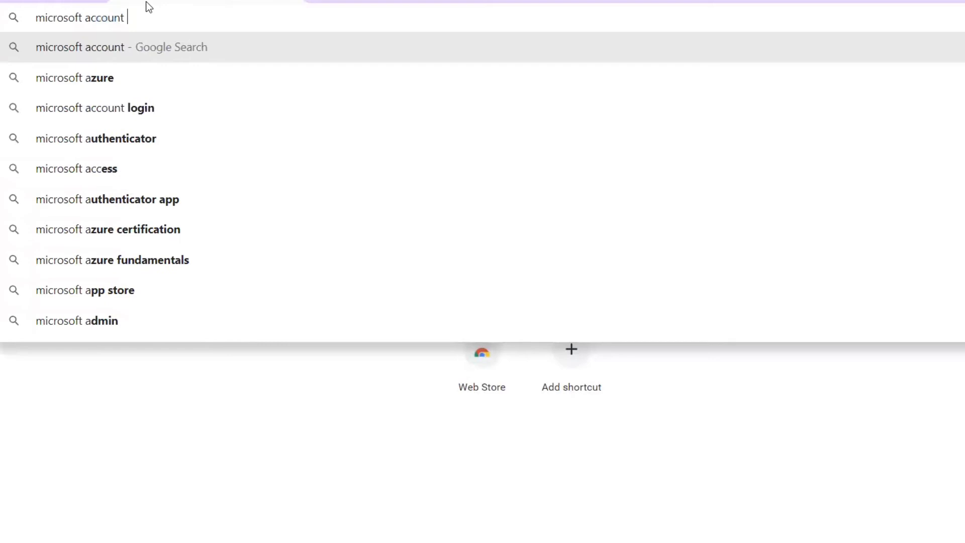
key(Return)
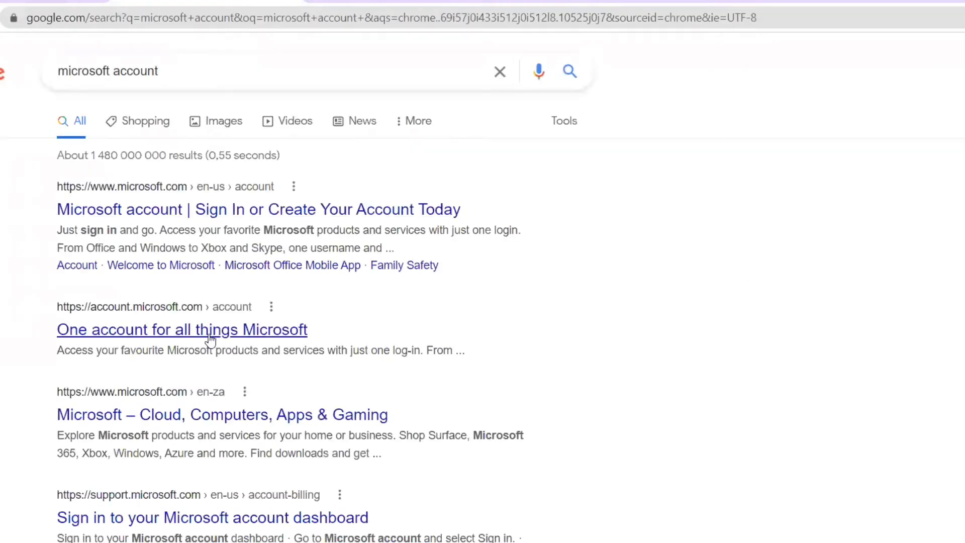
click(182, 329)
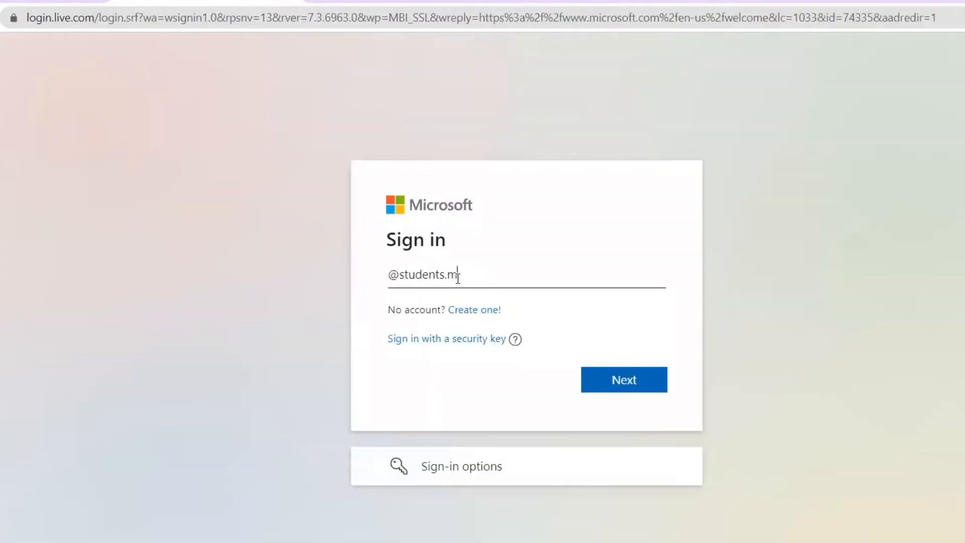
text(ancos)
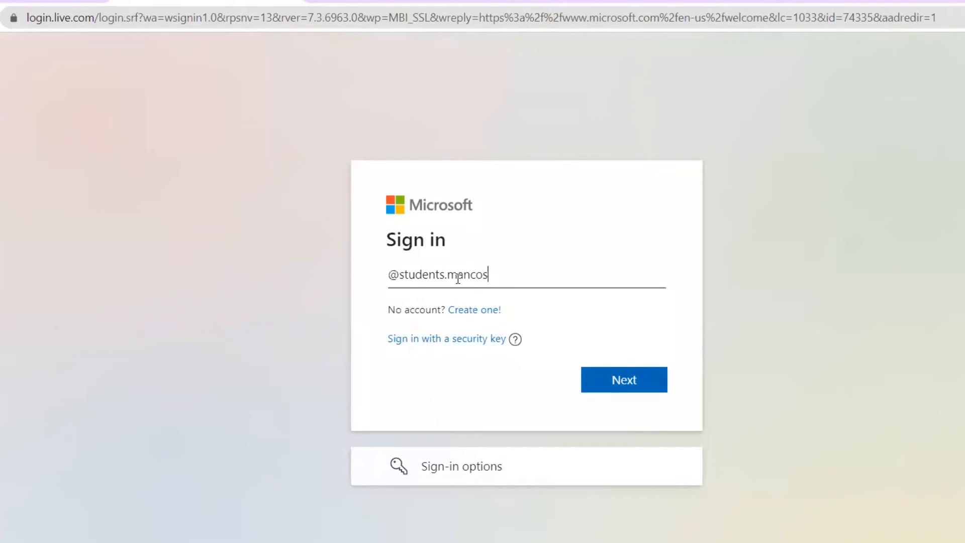
text(a.co)
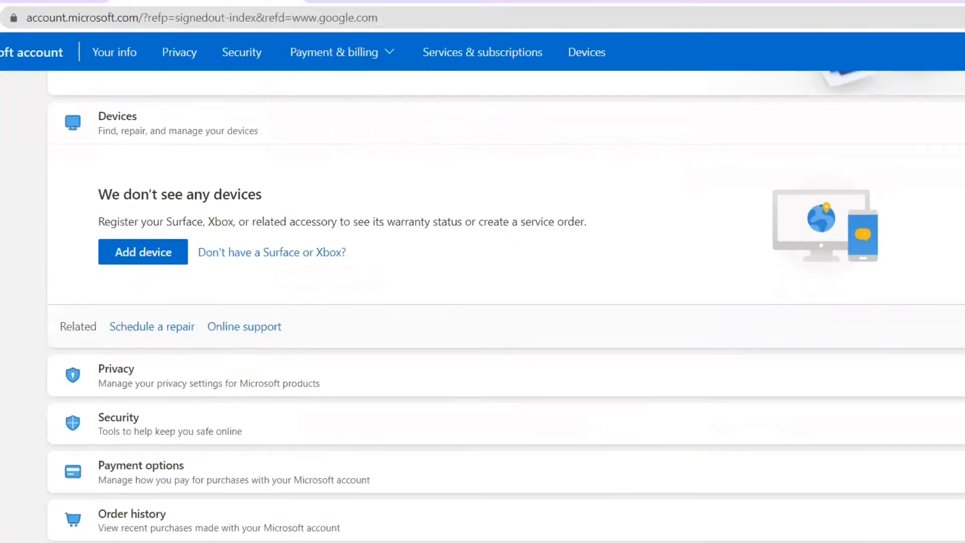
scroll(down, 3)
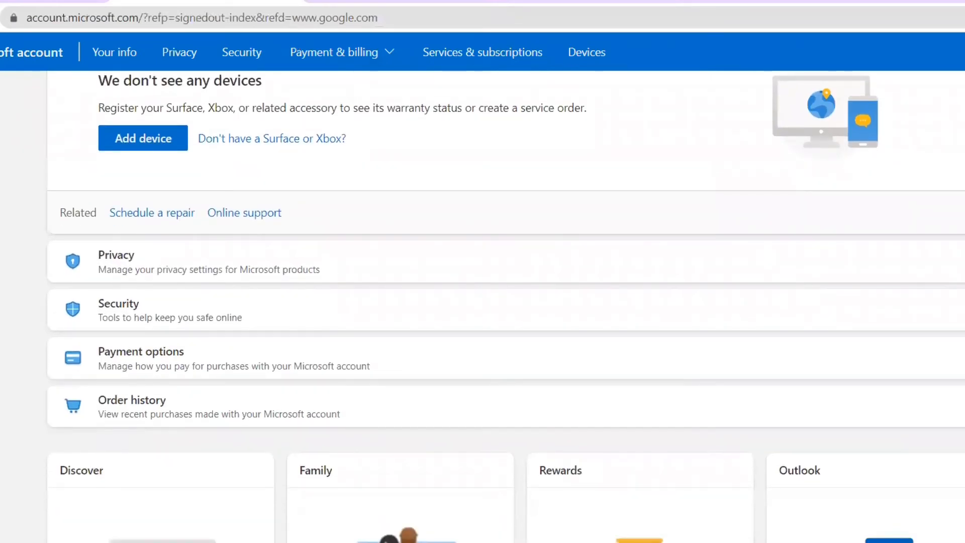
text(teams/download-app#desktopAppDownloadregion)
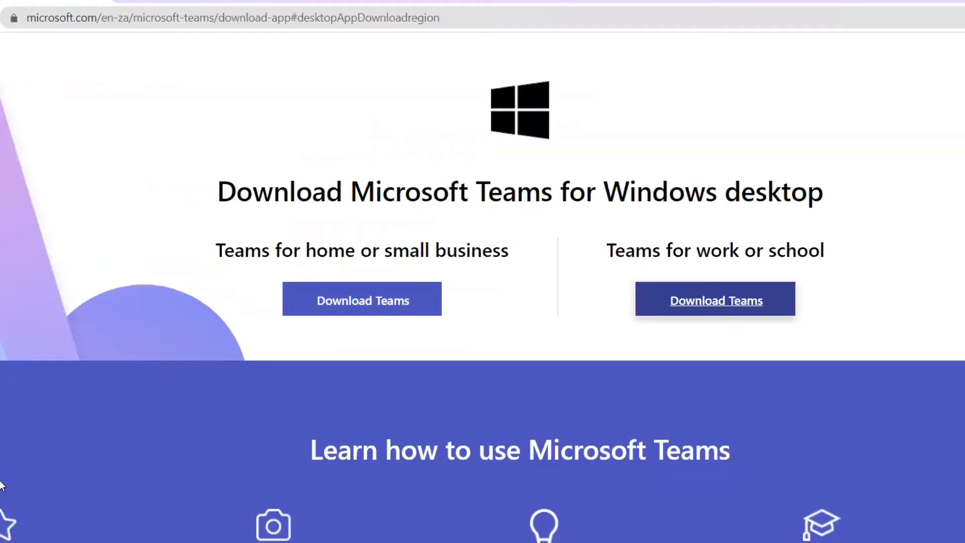
Download Teams for work or school and pick the account type at sign-in
click(715, 299)
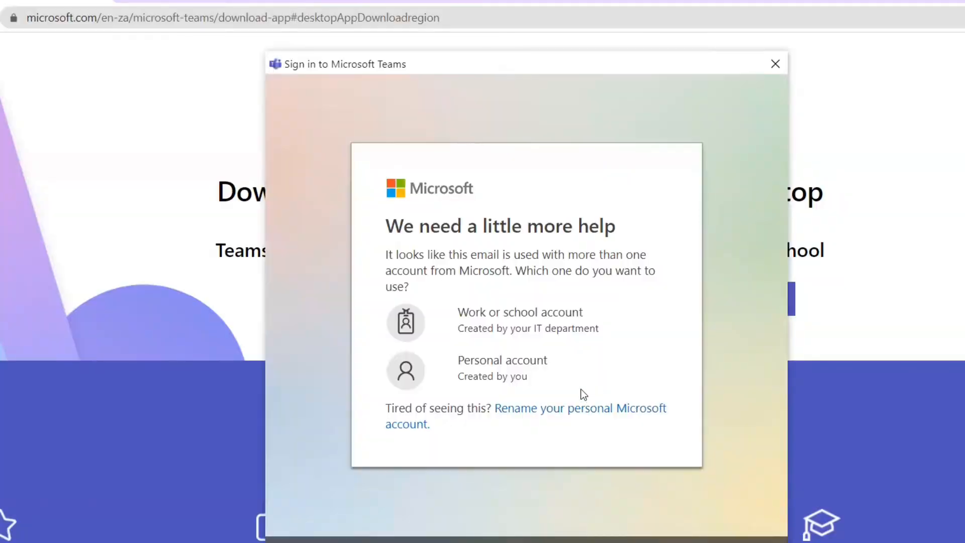
click(502, 367)
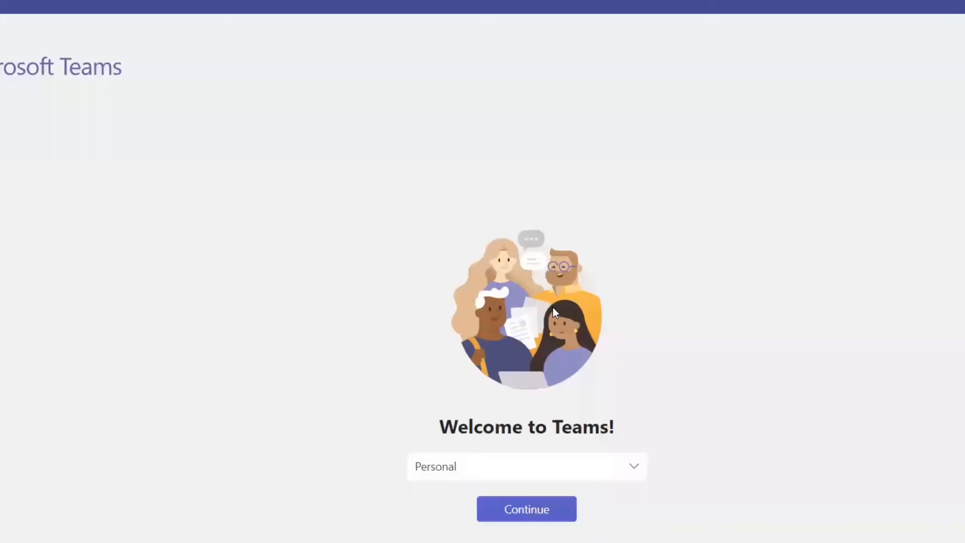
mouse_move(537, 532)
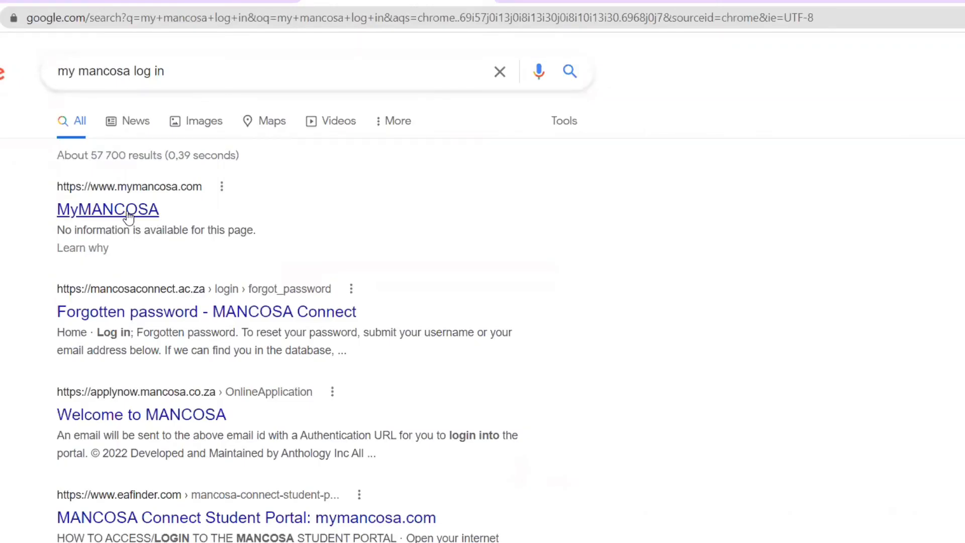
Open the MyMANCOSA result and log in to reach Student Notices and Announcements
click(107, 209)
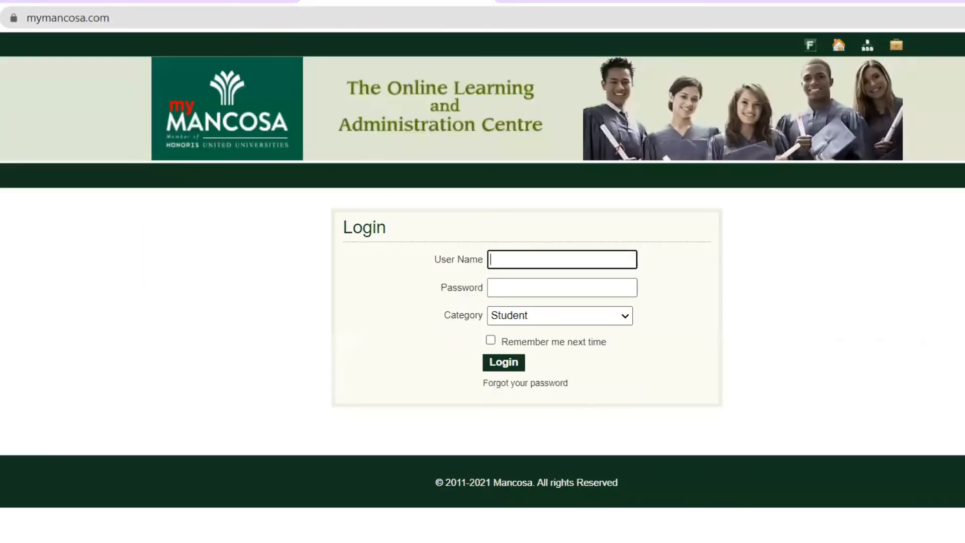
click(503, 362)
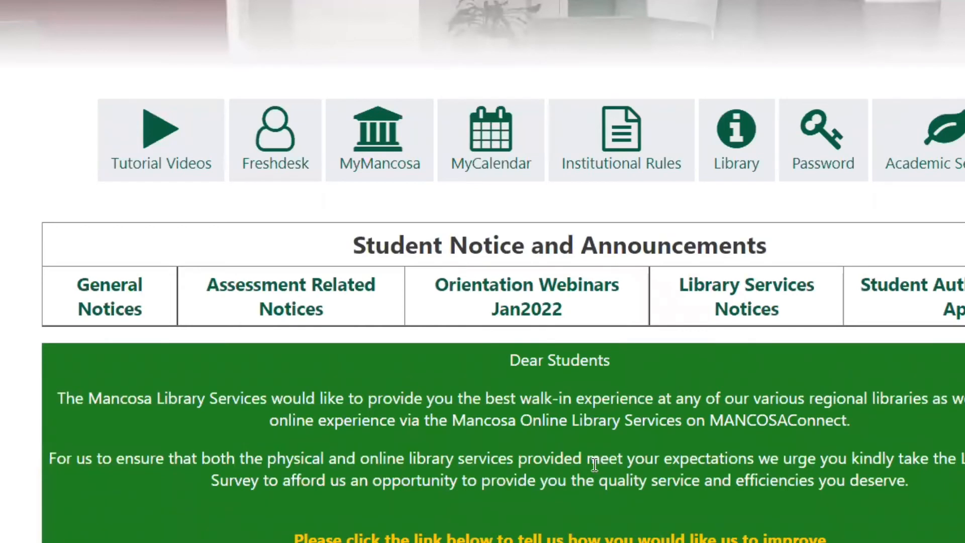